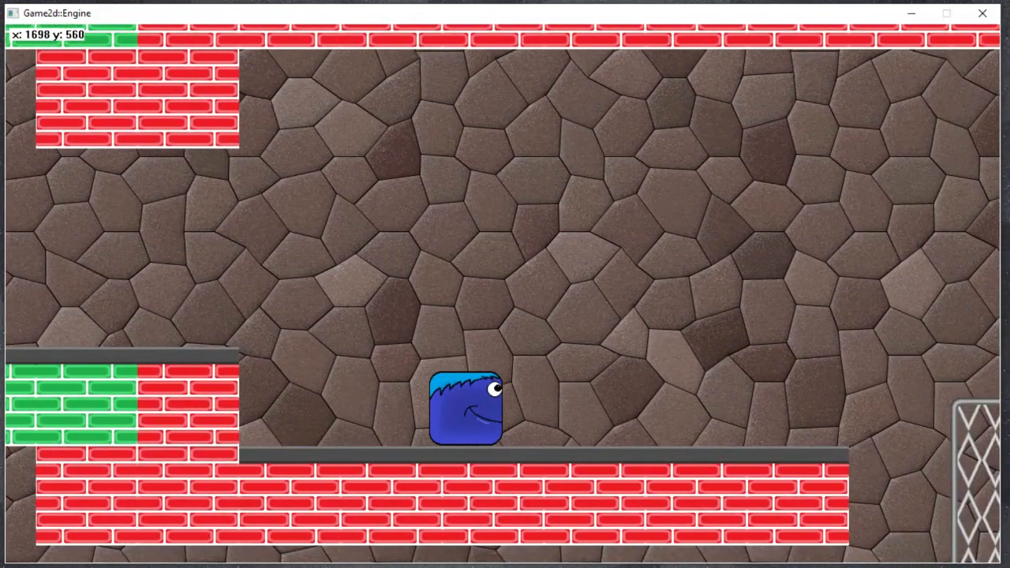
Walk the blue character right toward the mesh fence's floor edge, then back left.
{"action": "scroll", "scroll_direction": "right", "scroll_amount": 3}
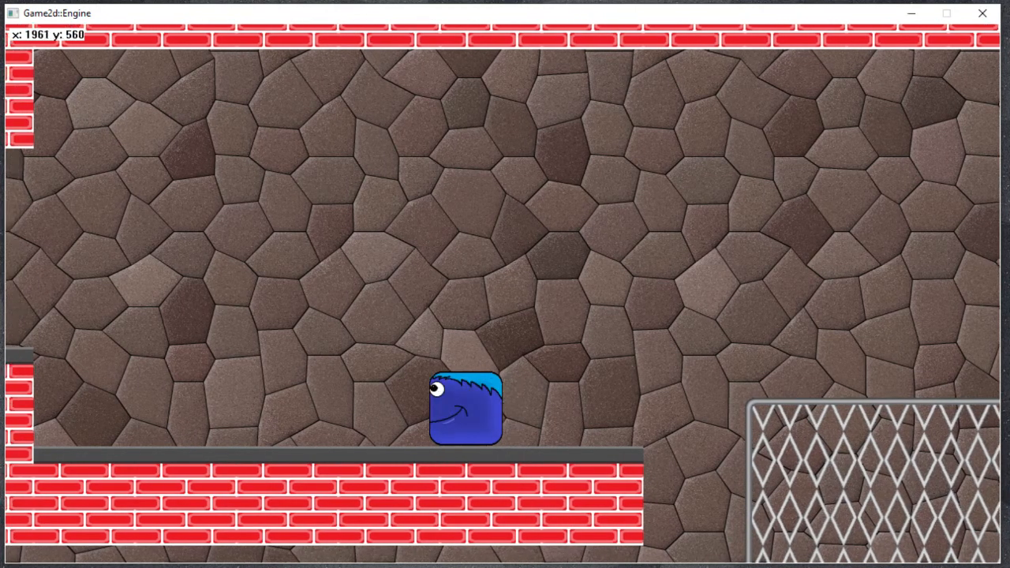
{"action": "scroll", "scroll_direction": "right", "scroll_amount": 3}
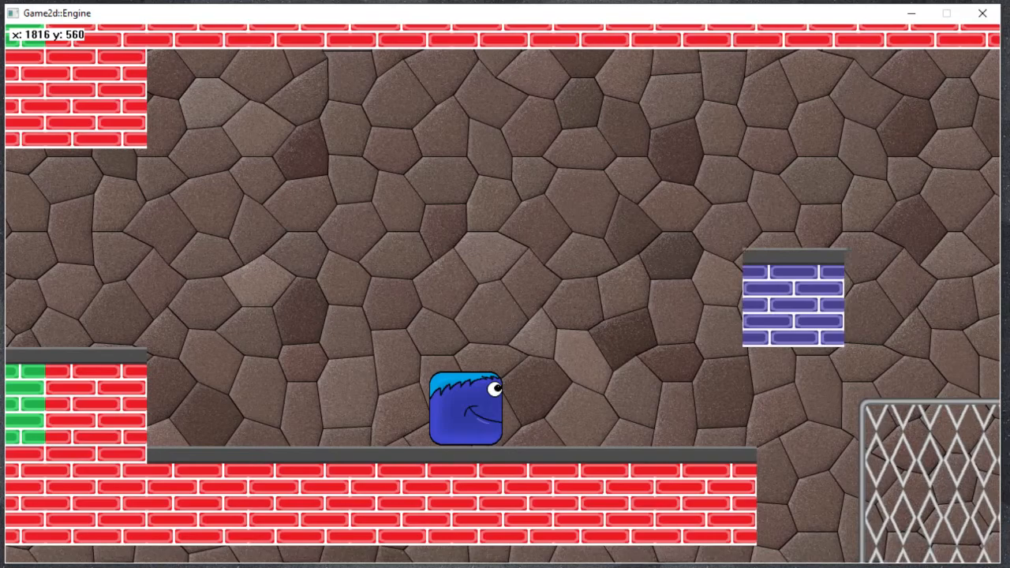
{"action": "left_click_drag", "start_coordinate": [793, 298], "coordinate": [517, 298]}
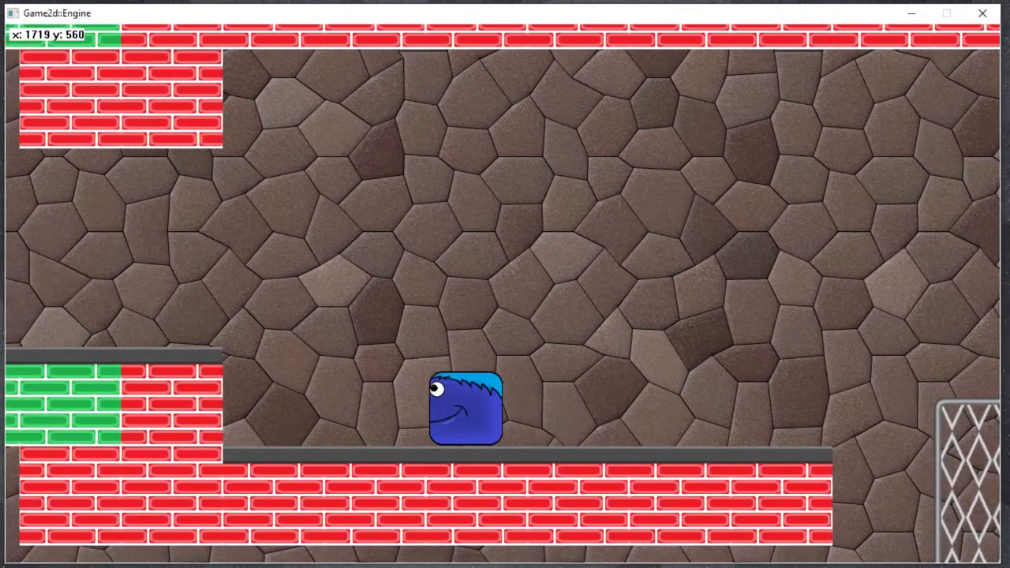
{"action": "key", "text": "Left"}
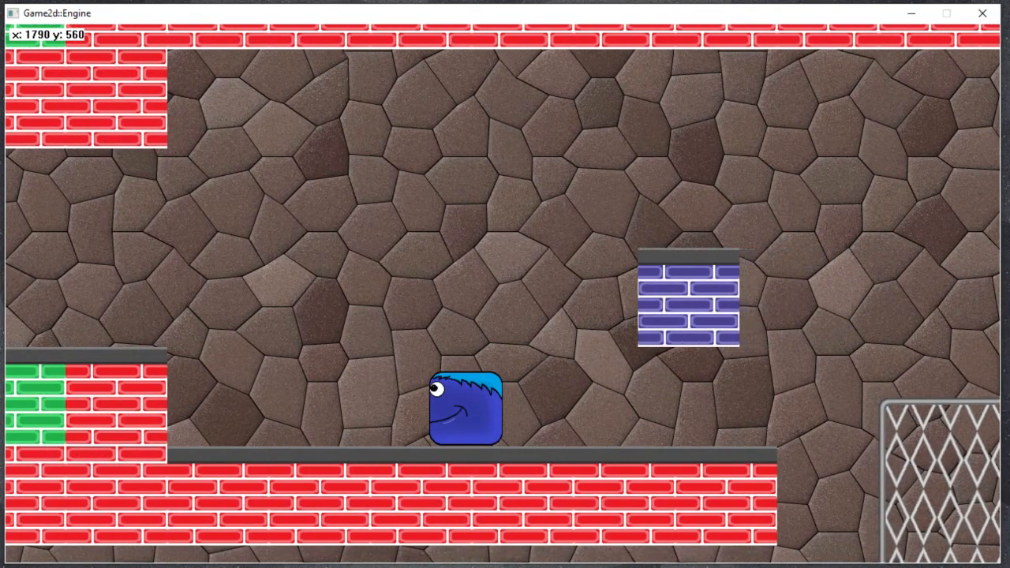
{"action": "scroll", "scroll_direction": "right", "scroll_amount": 3}
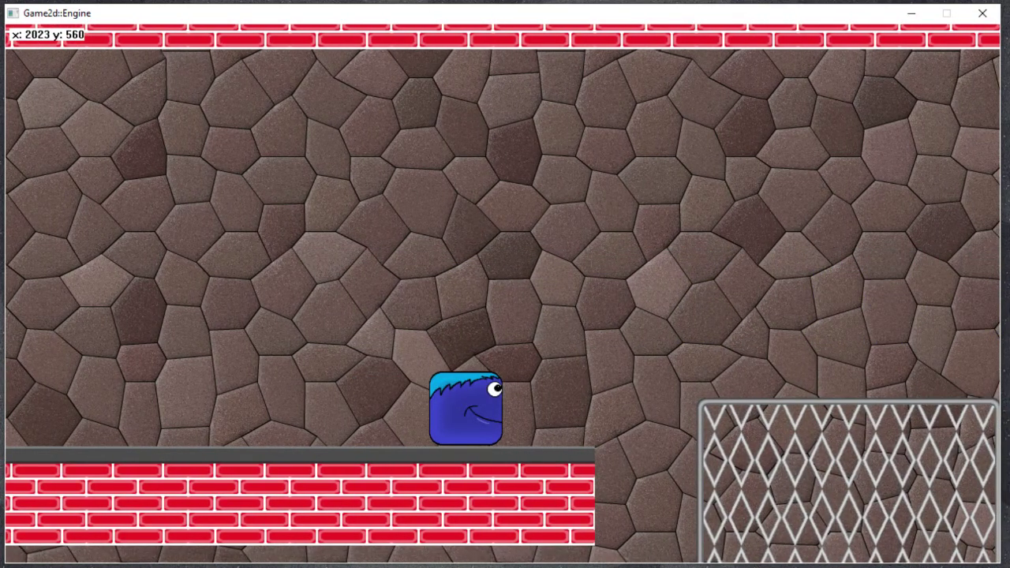
{"action": "key", "text": "Left"}
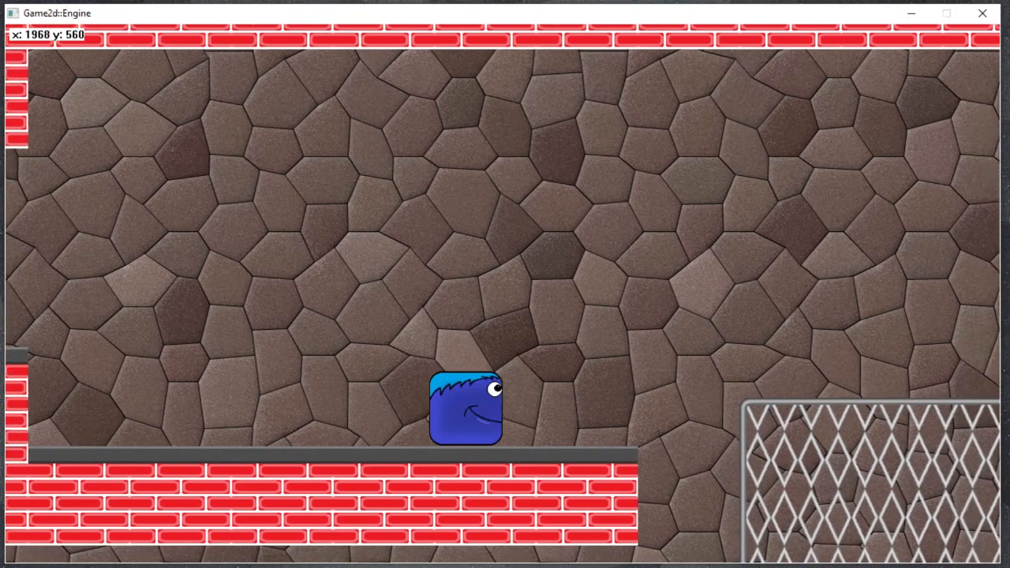
Drop the blue character to the lower grey-brick floor by the right-hand wall.
{"action": "key", "text": "Right"}
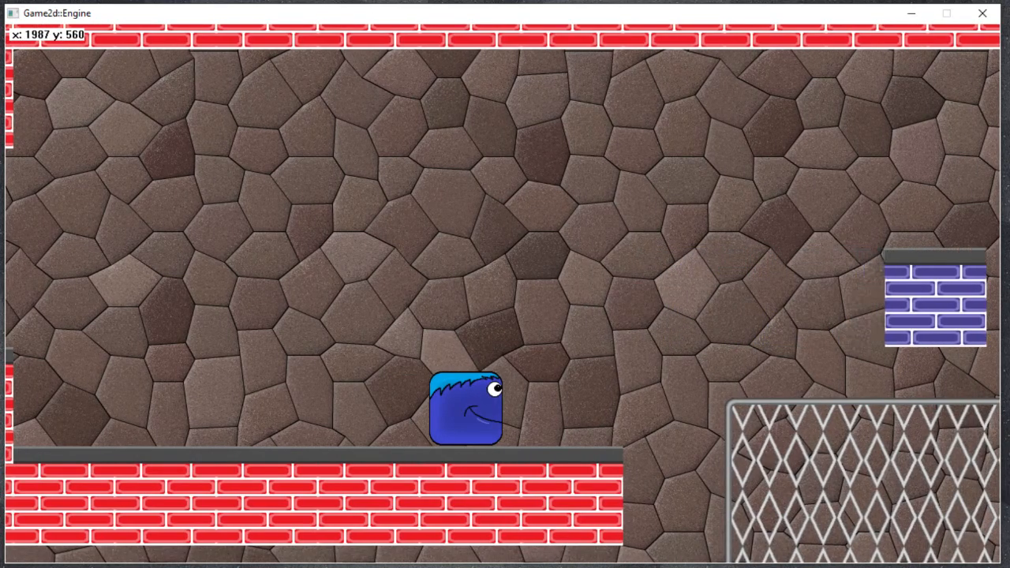
{"action": "key", "text": "Right"}
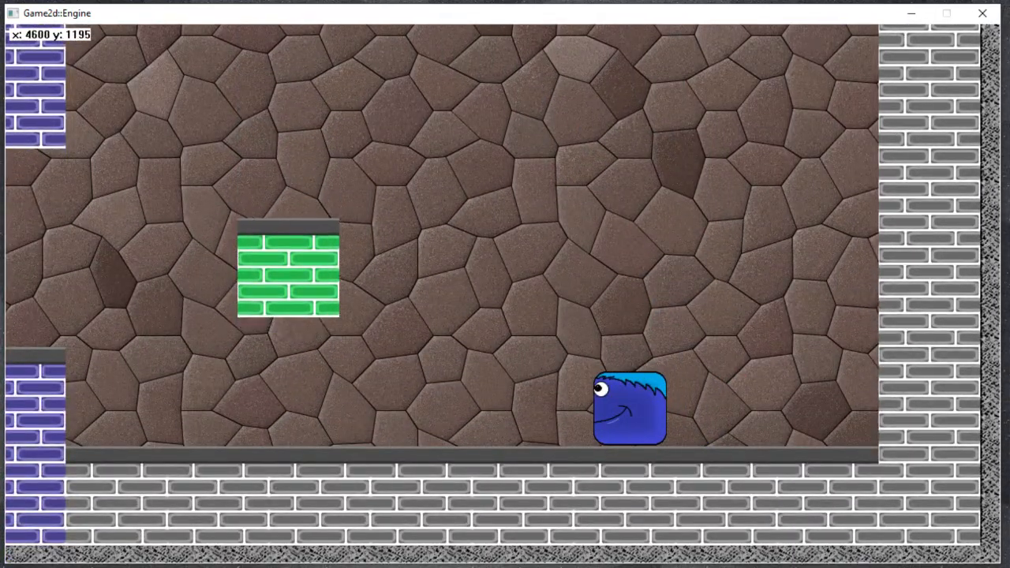
{"action": "key", "text": "Right"}
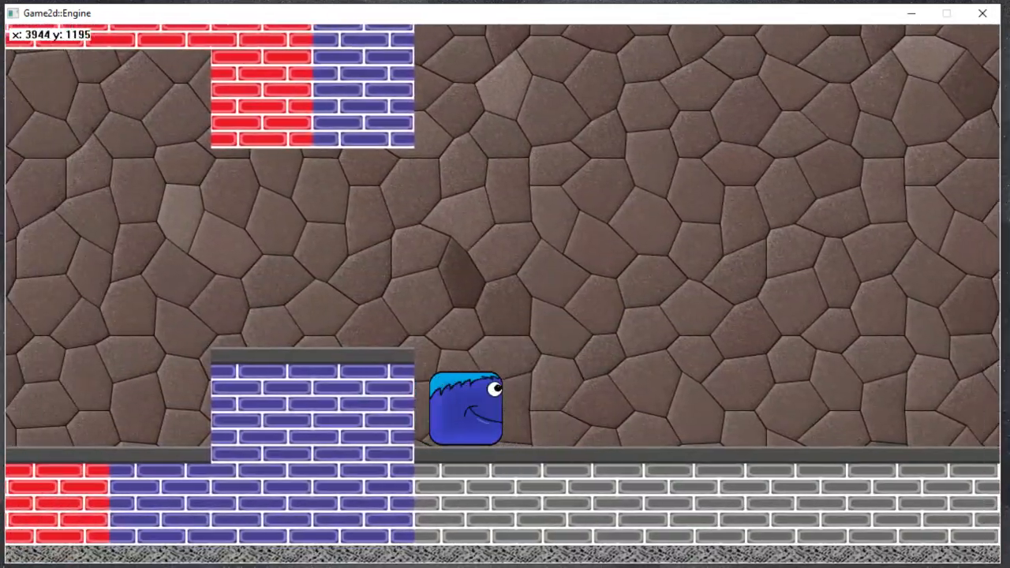
Walk the blue character to the pink character beneath the WELCOME! sign.
{"action": "scroll", "scroll_direction": "right", "scroll_amount": 3}
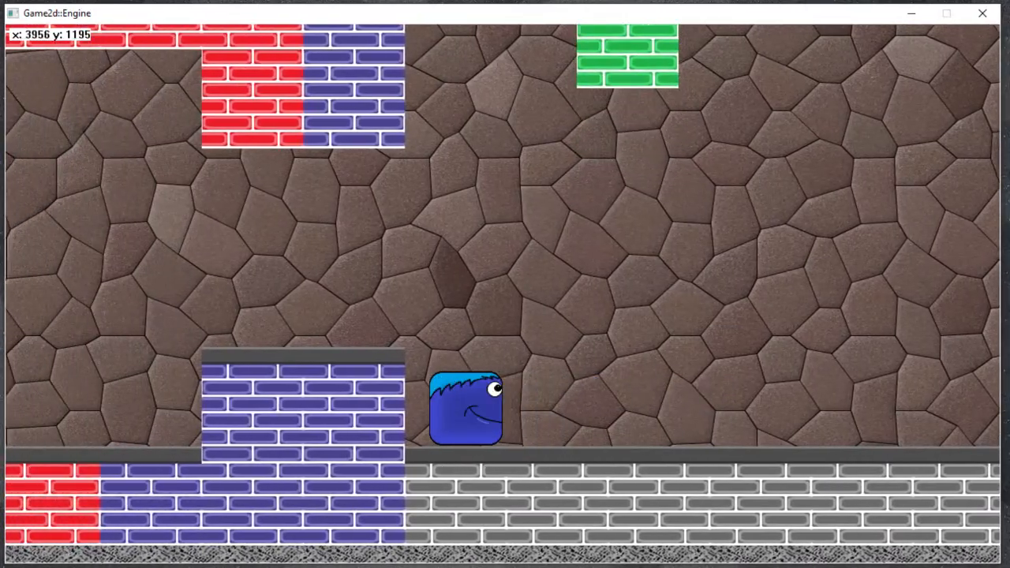
{"action": "key", "text": "Right"}
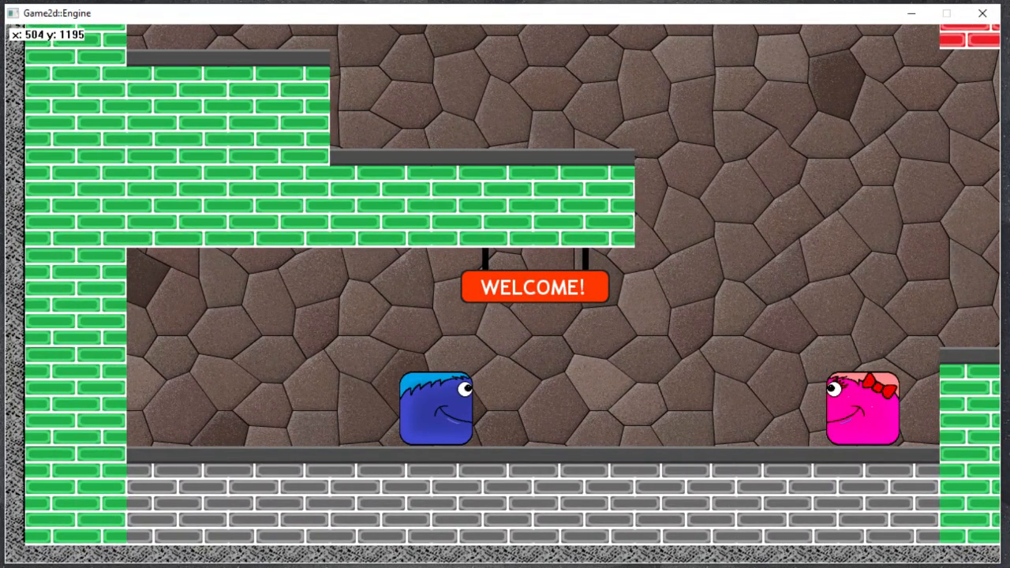
Move the pink character right into the mesh cage and up onto the red floor.
{"action": "scroll", "scroll_direction": "right", "scroll_amount": 3}
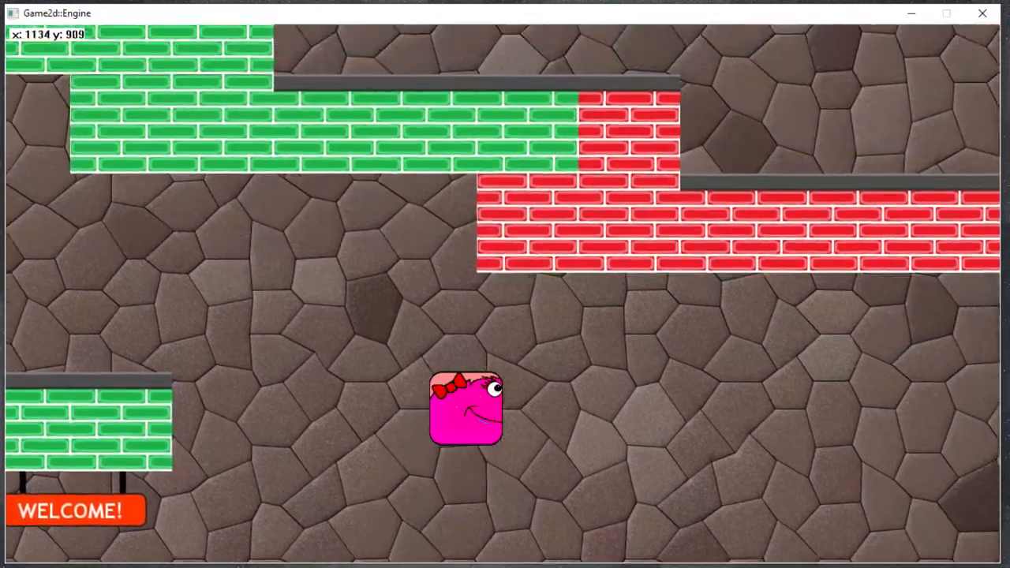
{"action": "key", "text": "Right"}
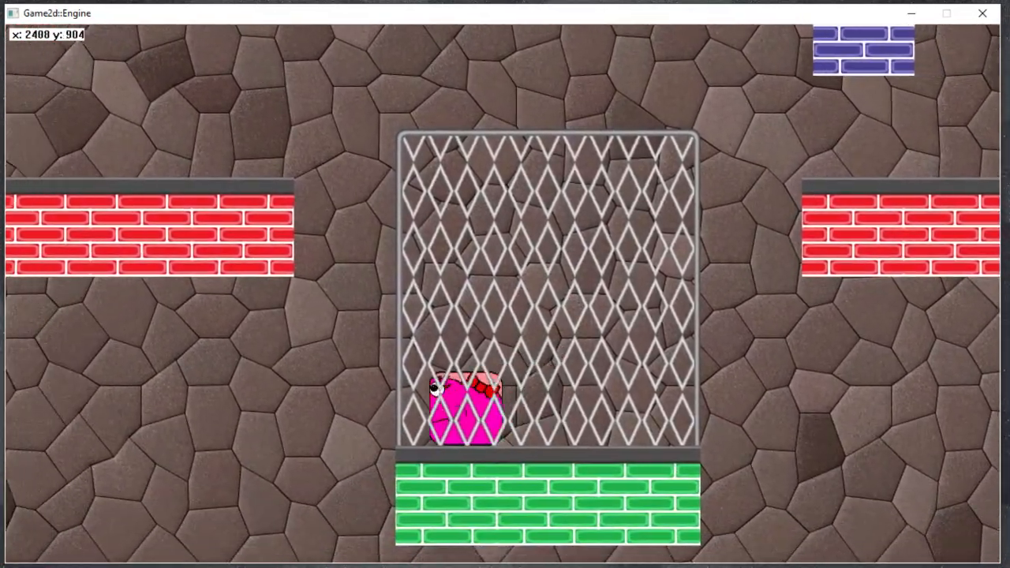
{"action": "key", "text": "Right"}
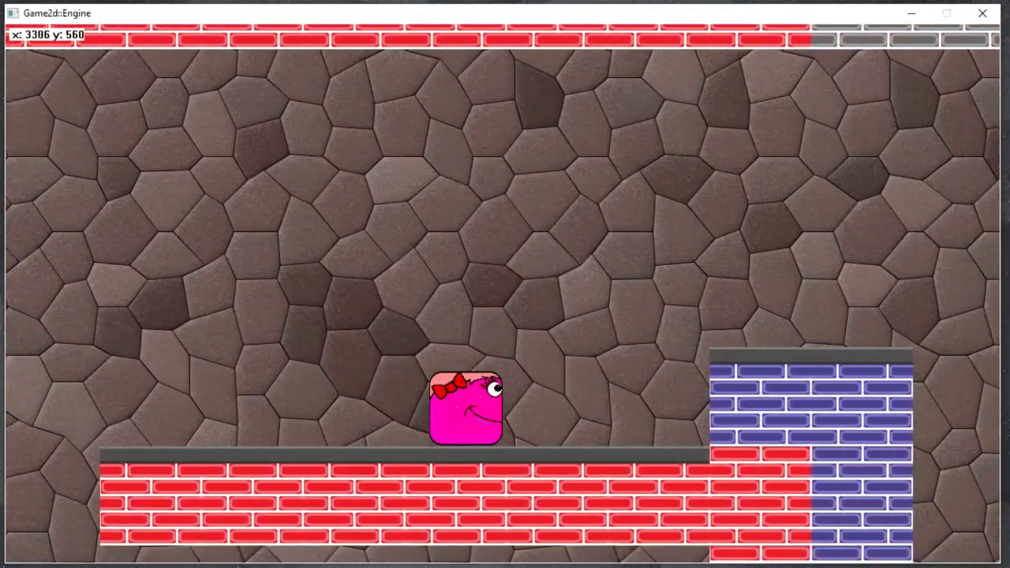